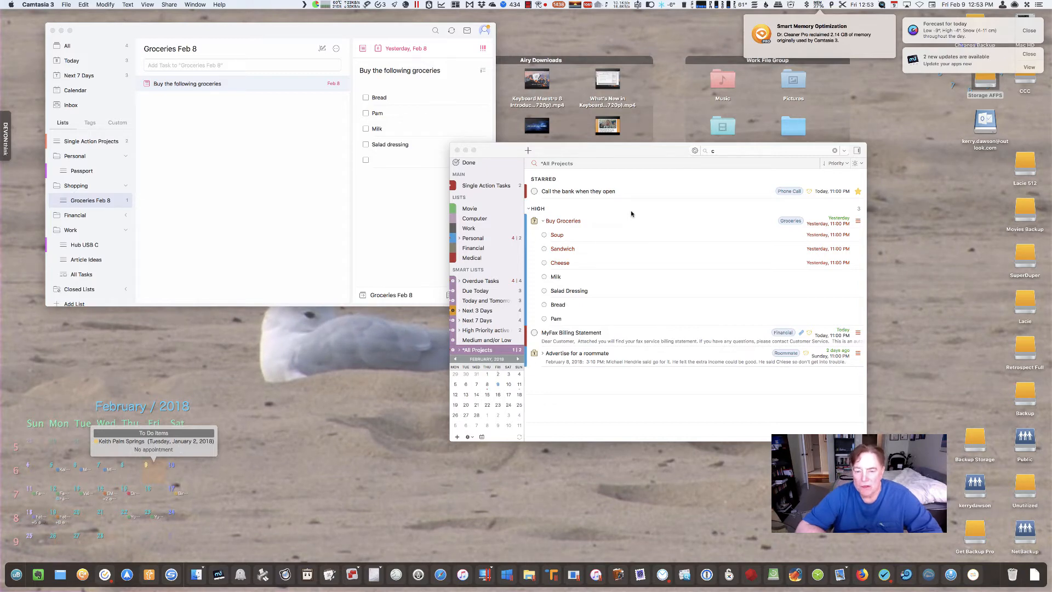
mouse_move(613, 157)
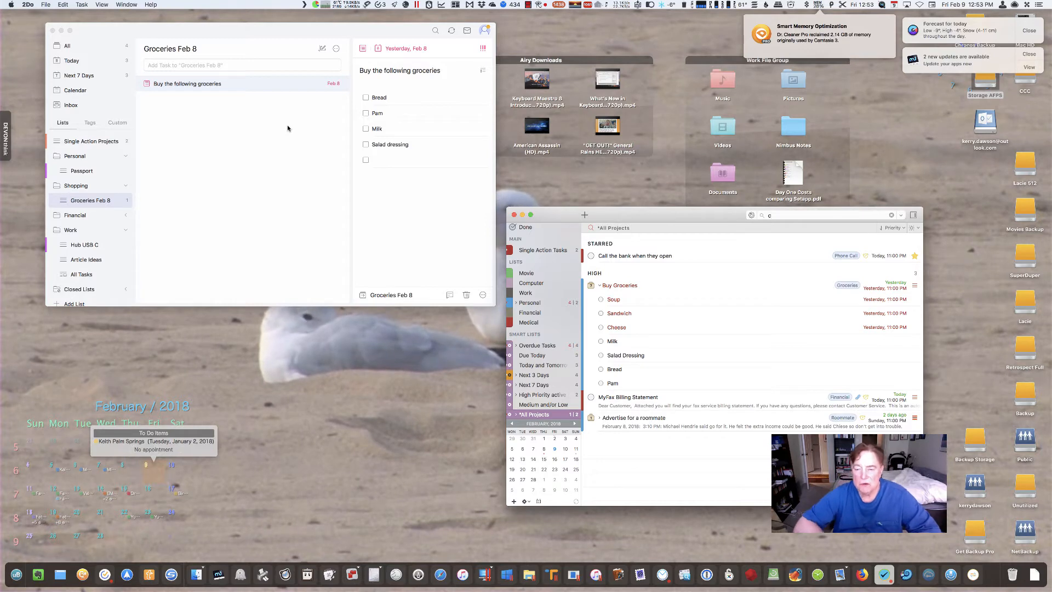
mouse_move(459, 207)
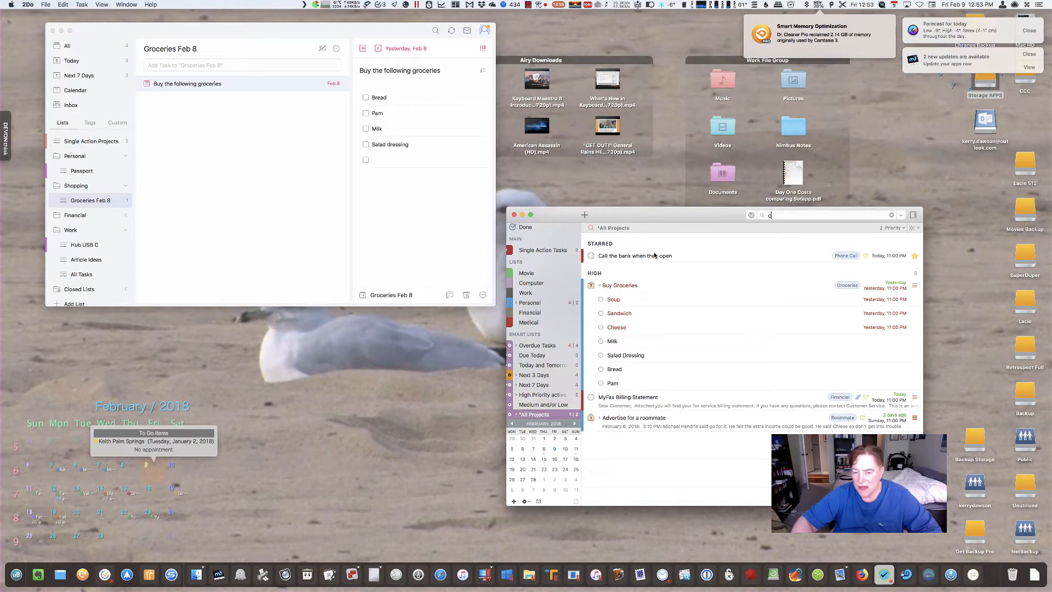
mouse_move(383, 189)
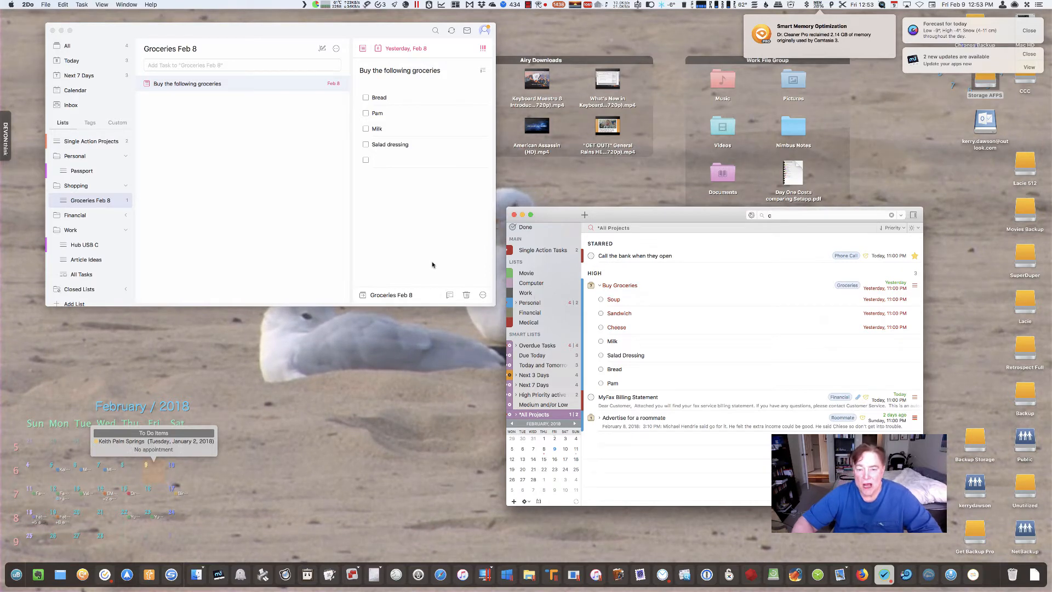
mouse_move(547, 302)
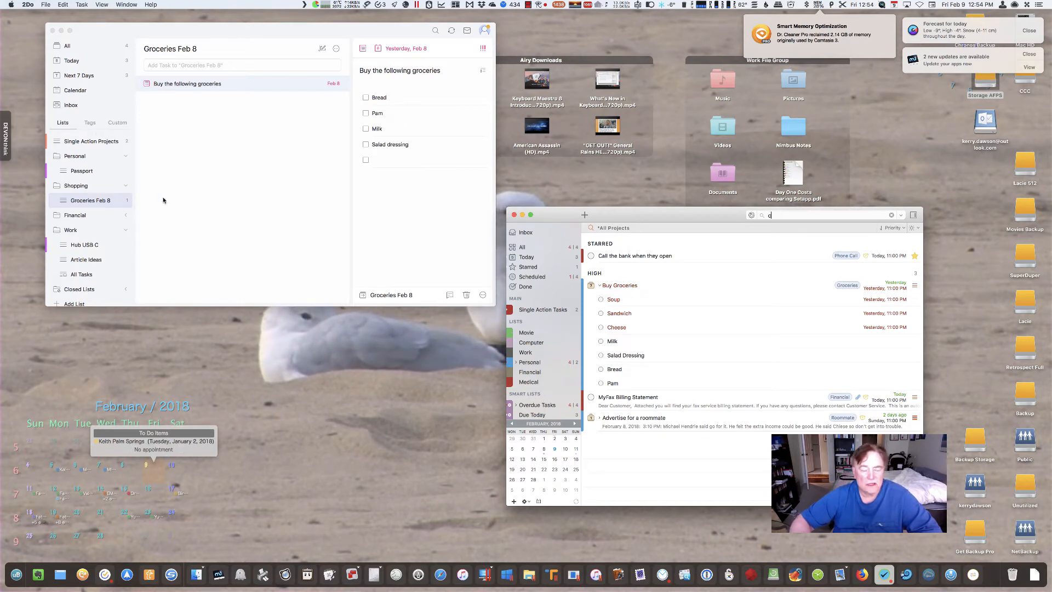
mouse_move(306, 265)
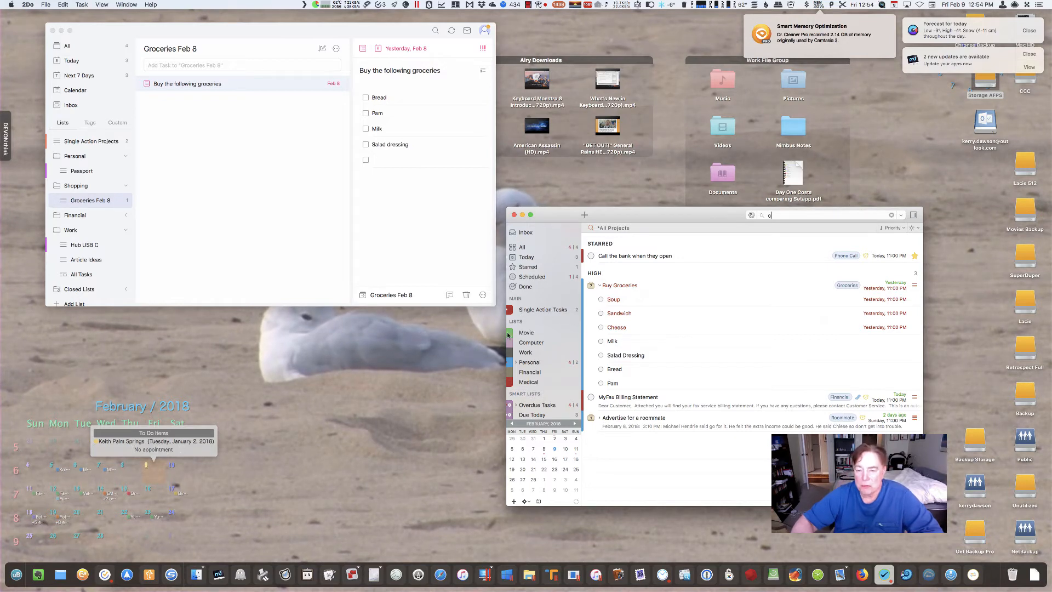
mouse_move(602, 274)
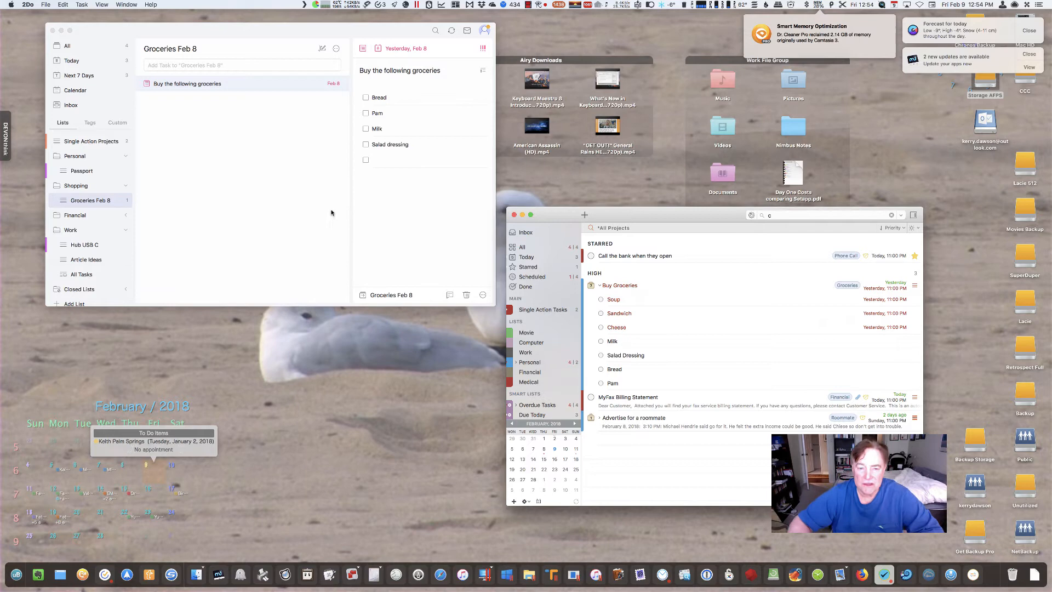
mouse_move(416, 275)
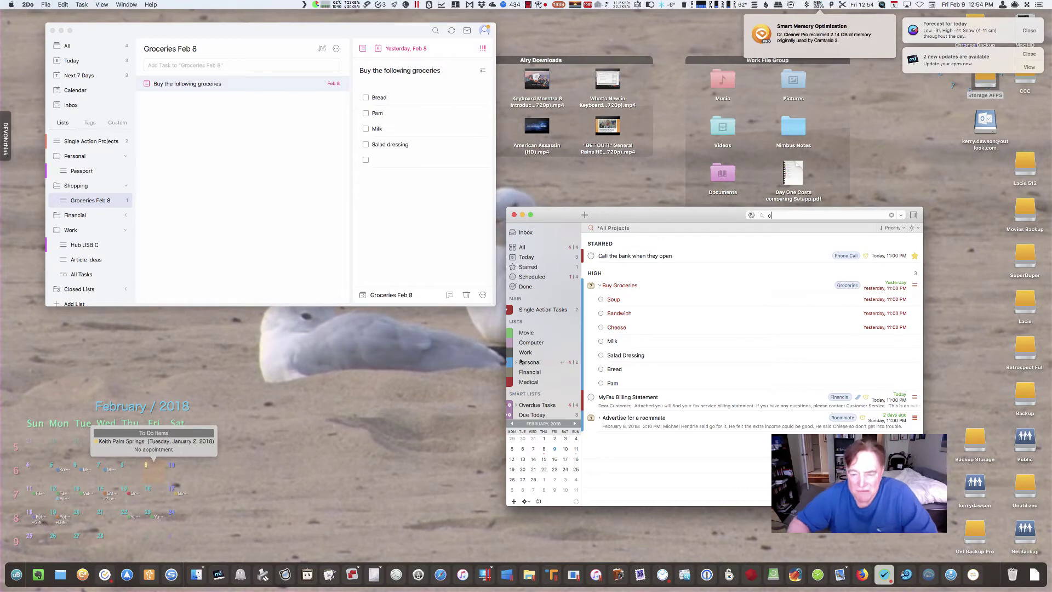
mouse_move(417, 281)
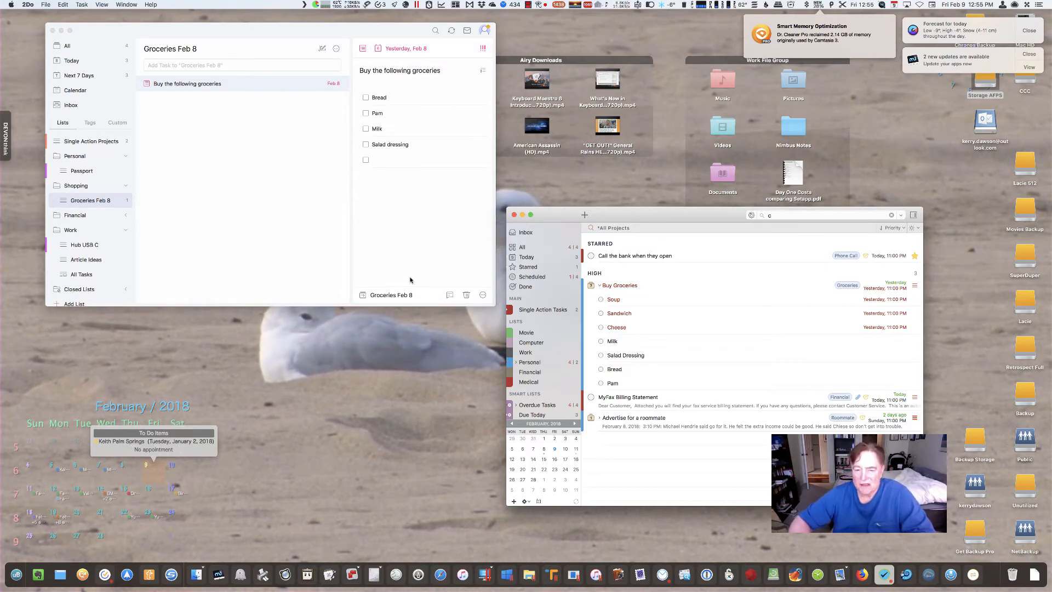
mouse_move(279, 198)
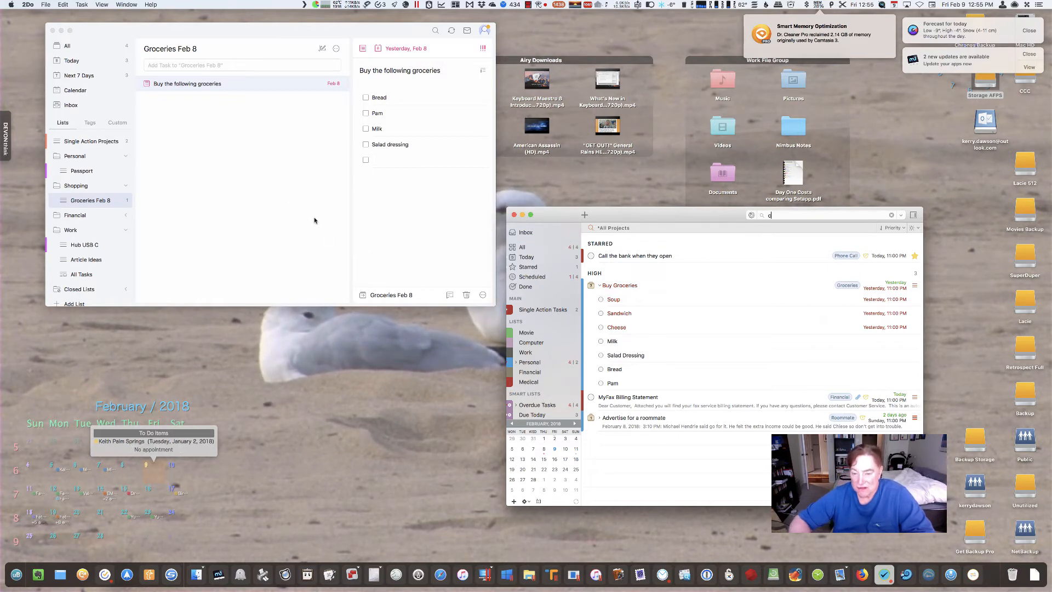
mouse_move(525, 321)
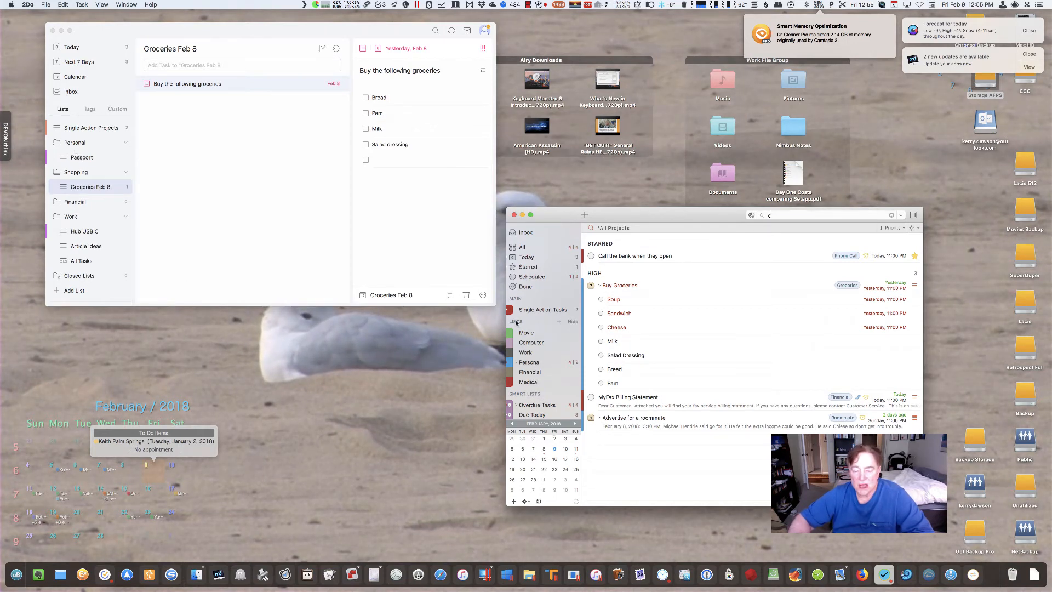
scroll(down, 3)
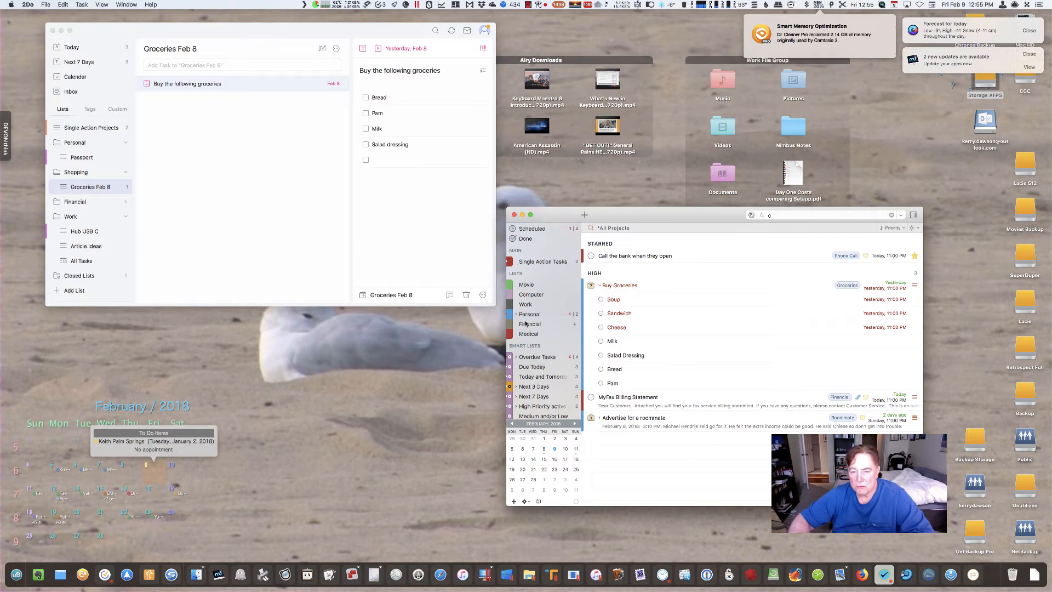
mouse_move(449, 290)
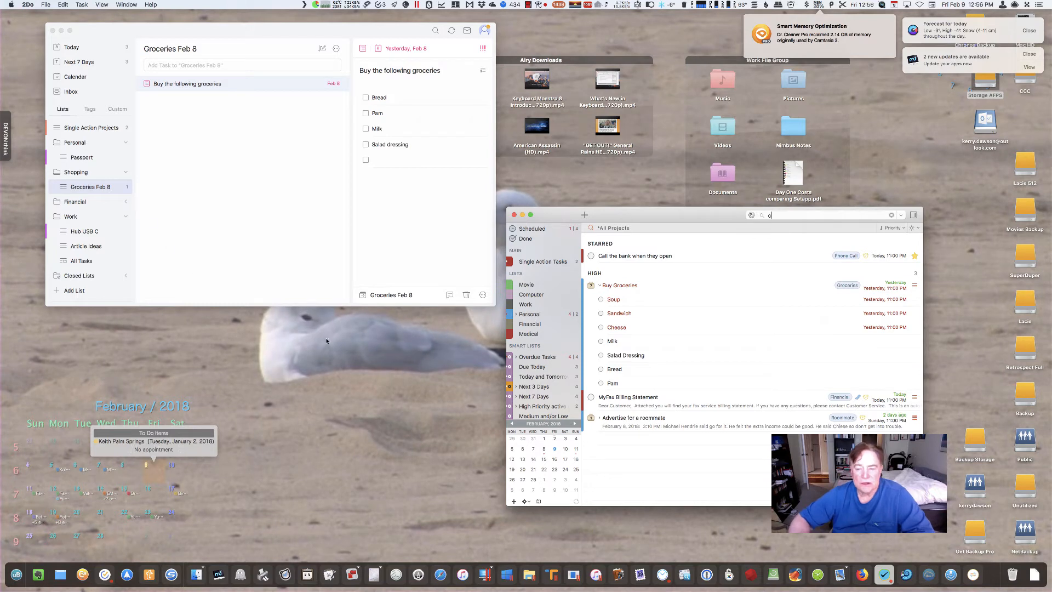
mouse_move(527, 314)
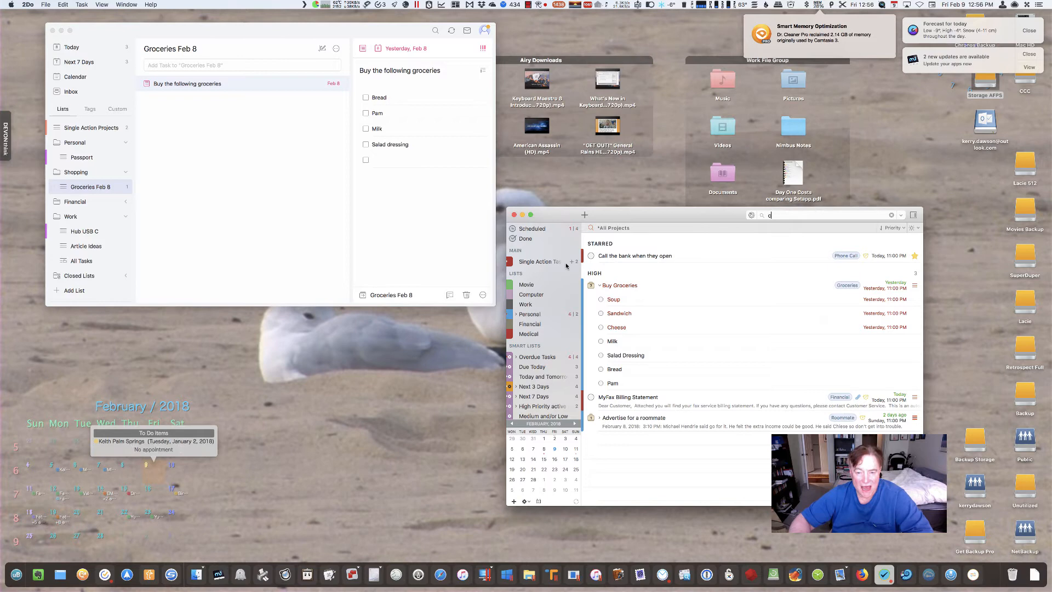
mouse_move(565, 261)
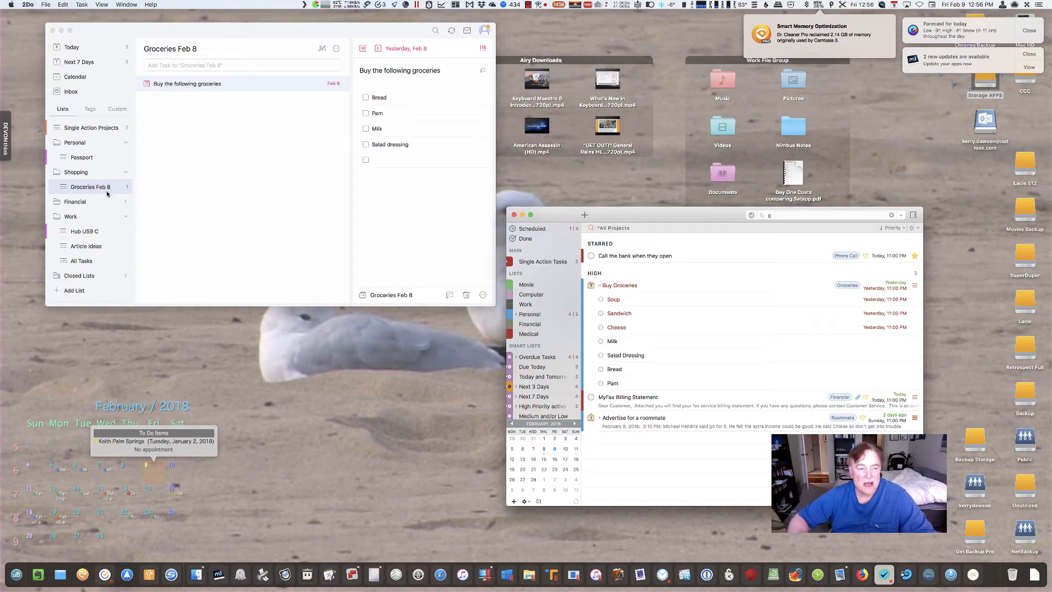
mouse_move(74, 196)
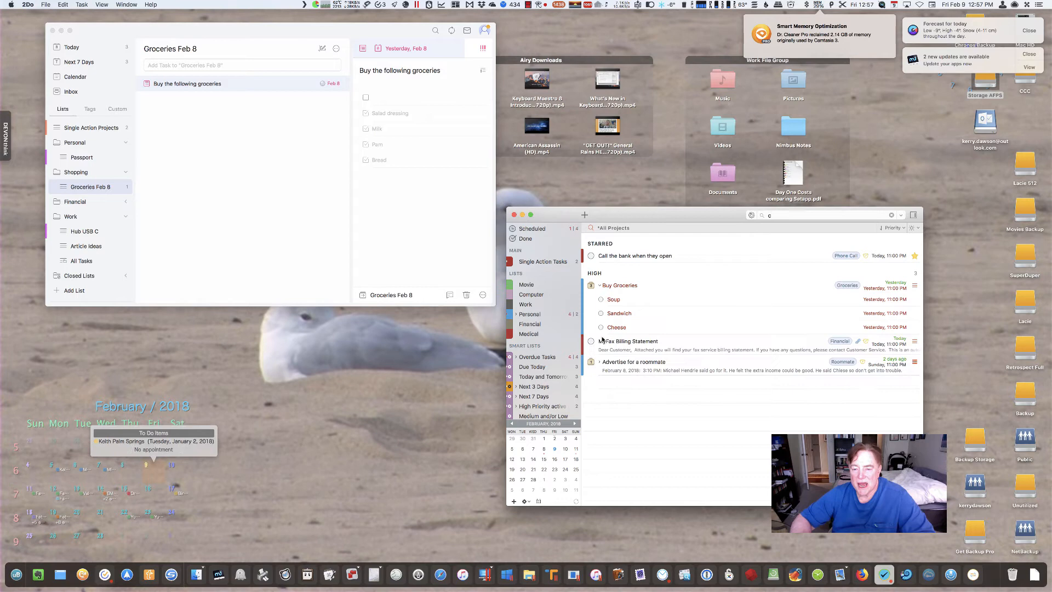
Step: Check off Bread, Pam, Milk and Salad dressing in the Groceries Feb 8 list
click(599, 285)
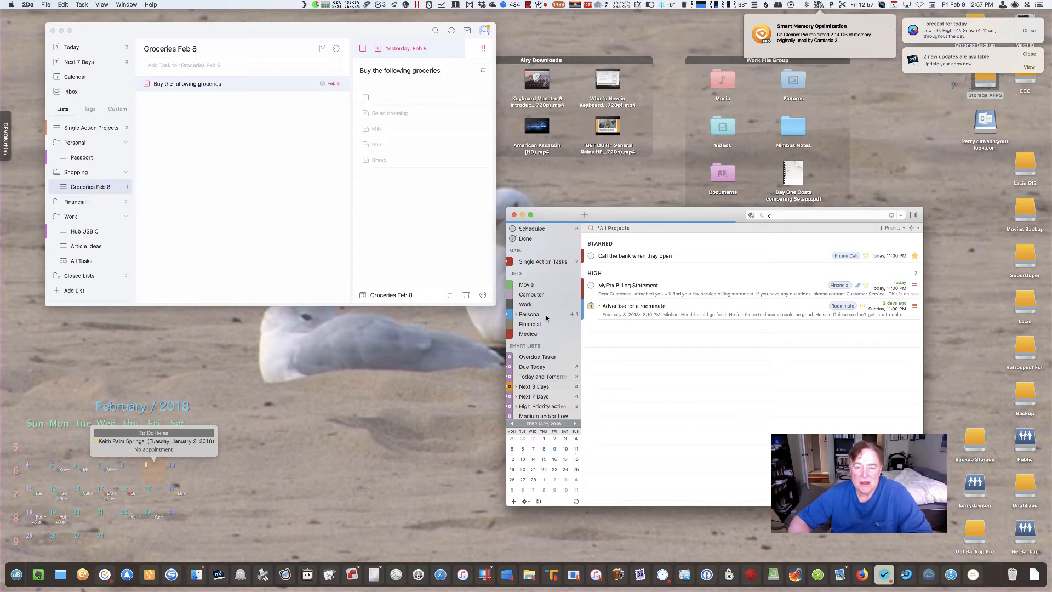
scroll(up, 3)
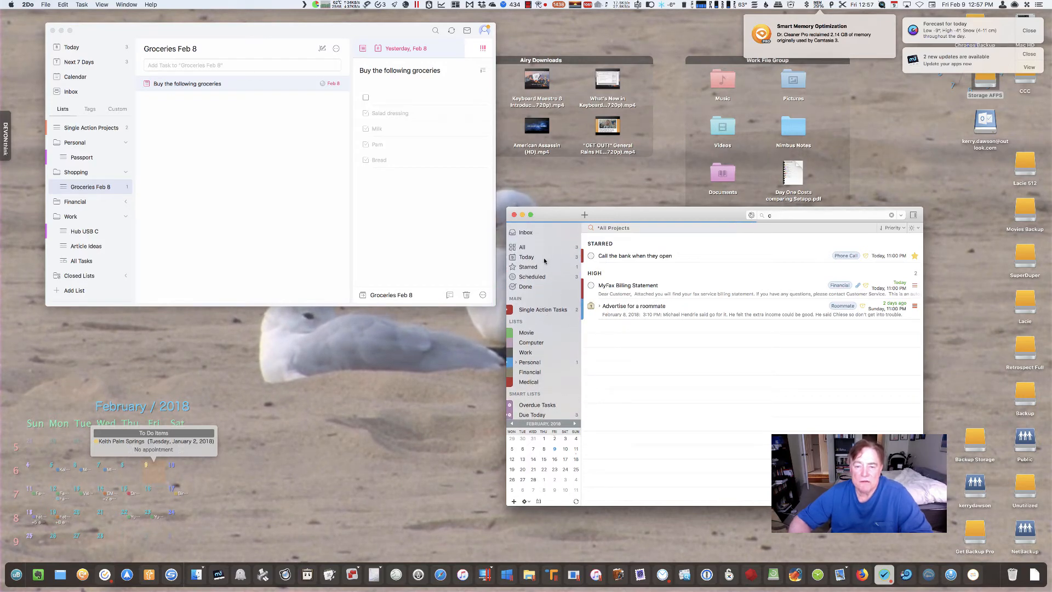
click(523, 246)
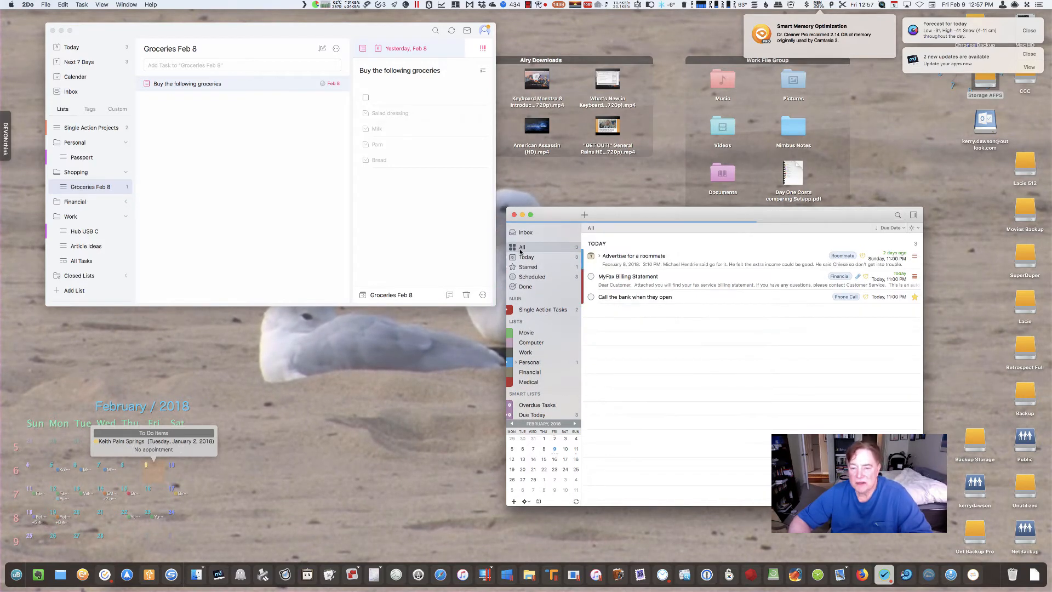
click(527, 257)
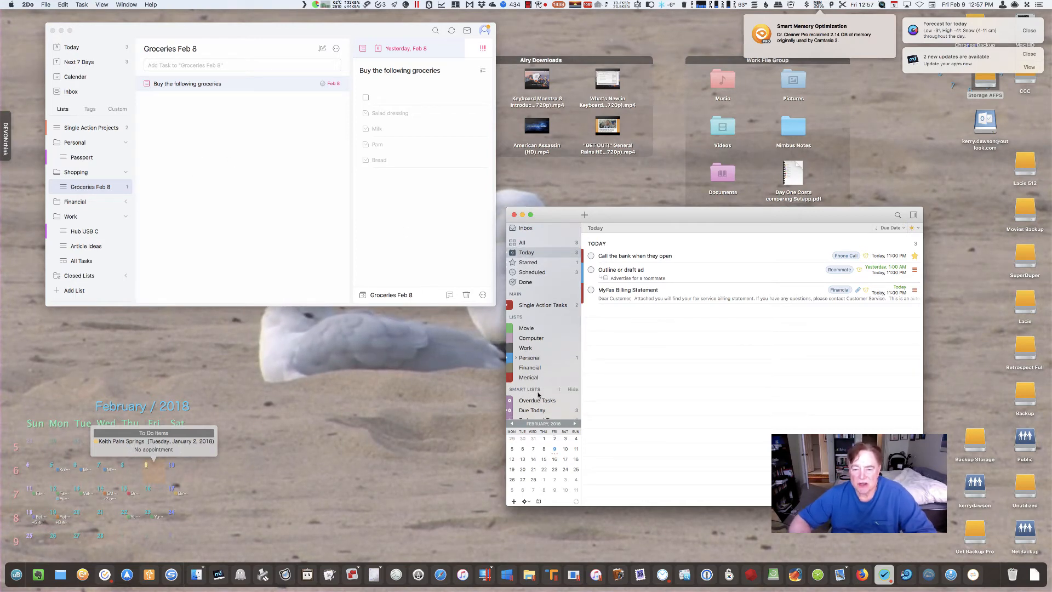
scroll(down, 3)
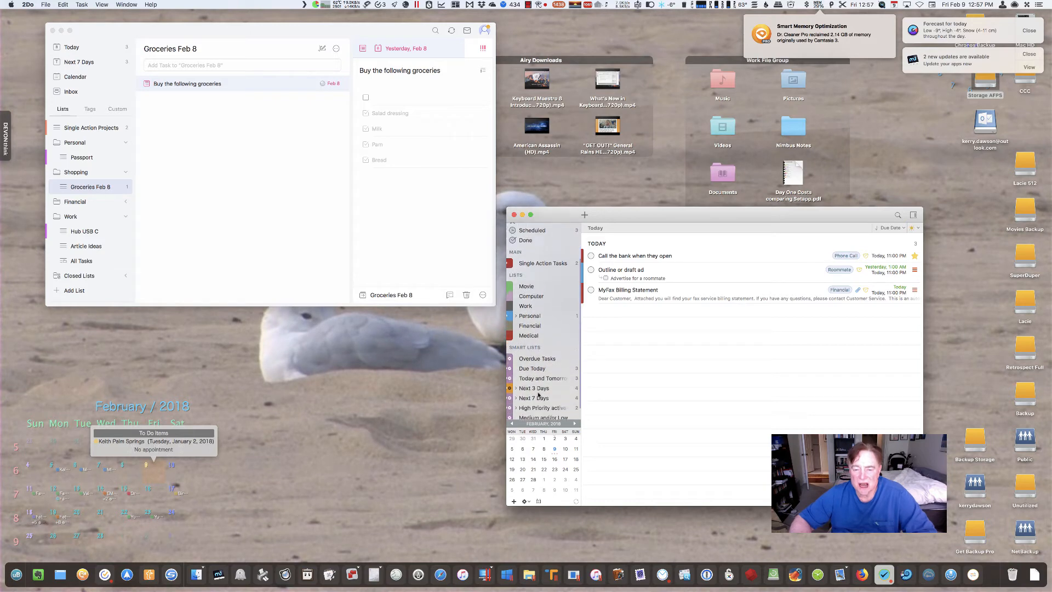
scroll(down, 3)
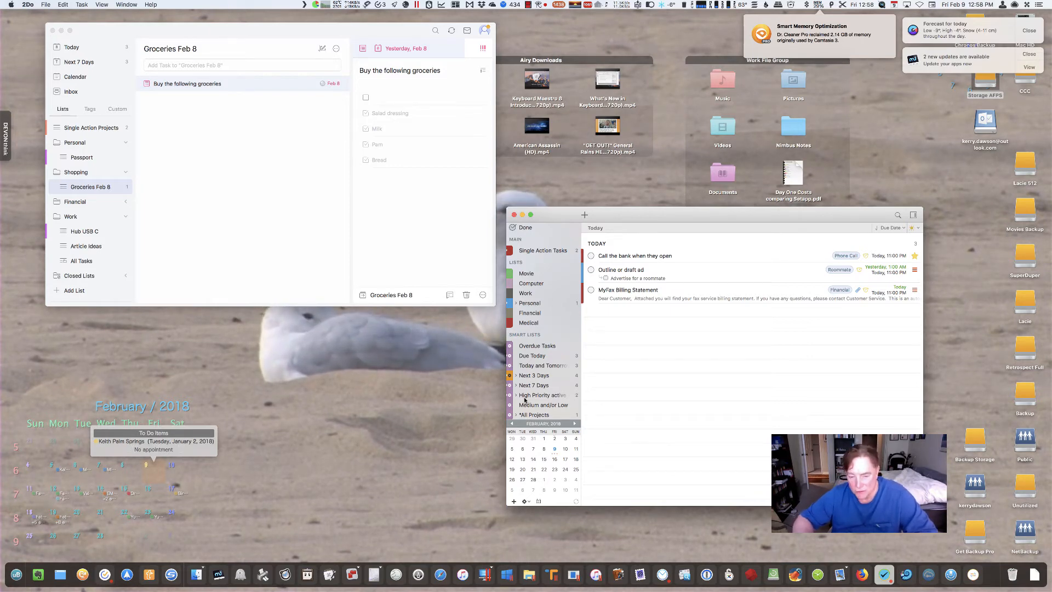
mouse_move(14, 191)
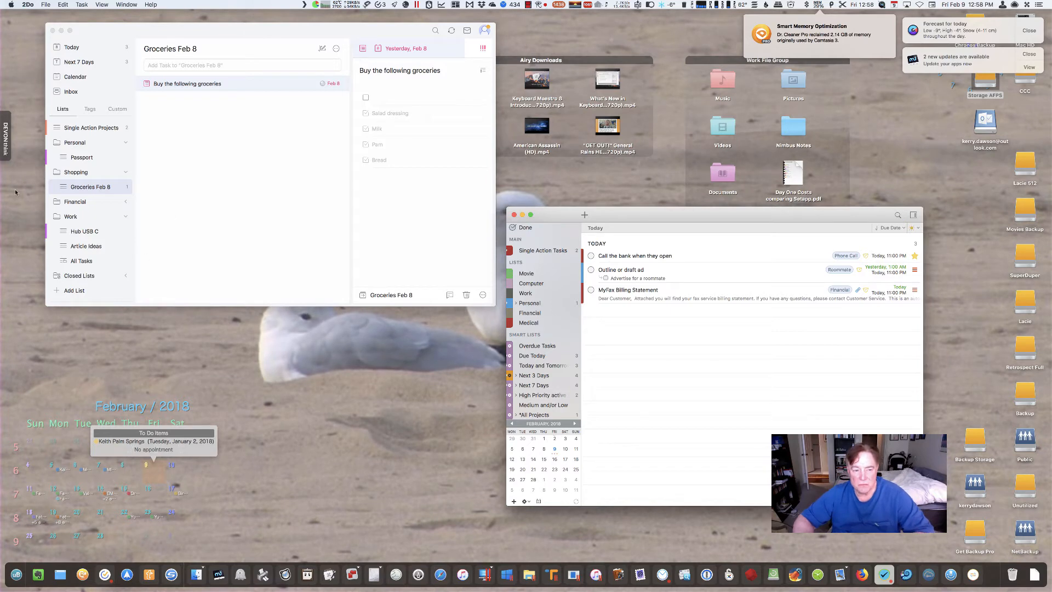
Step: Focus TickTick and show its Custom smart lists (Single Task, Overdue, High Priority Items)
click(117, 108)
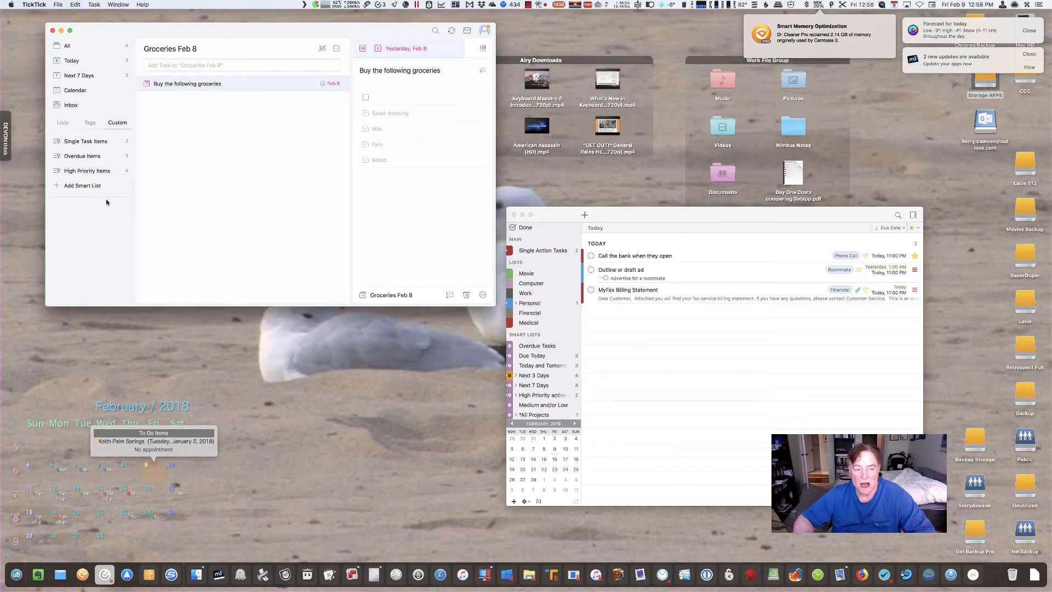
mouse_move(541, 397)
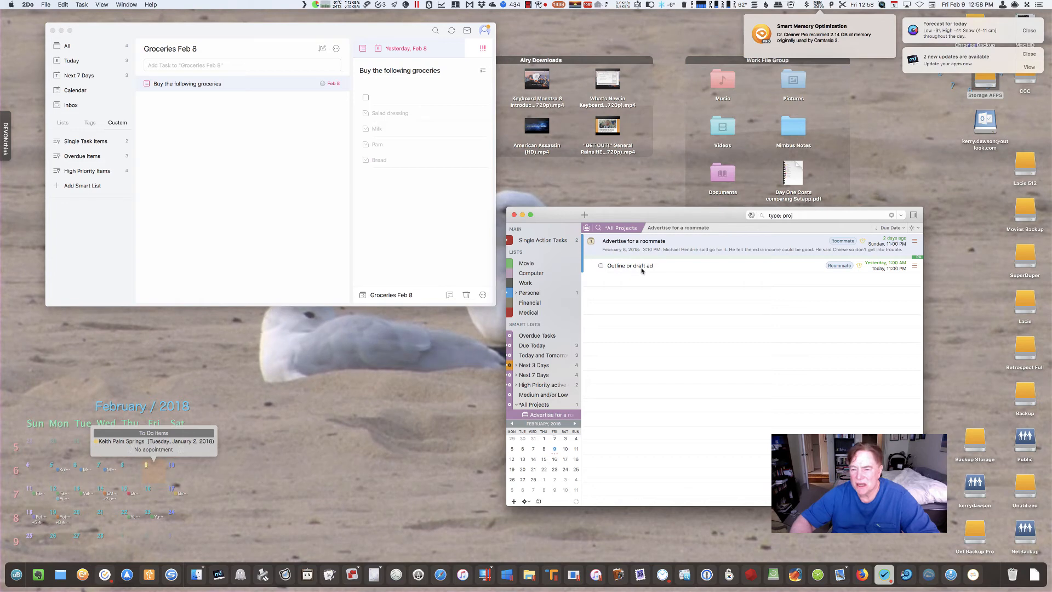
mouse_move(553, 370)
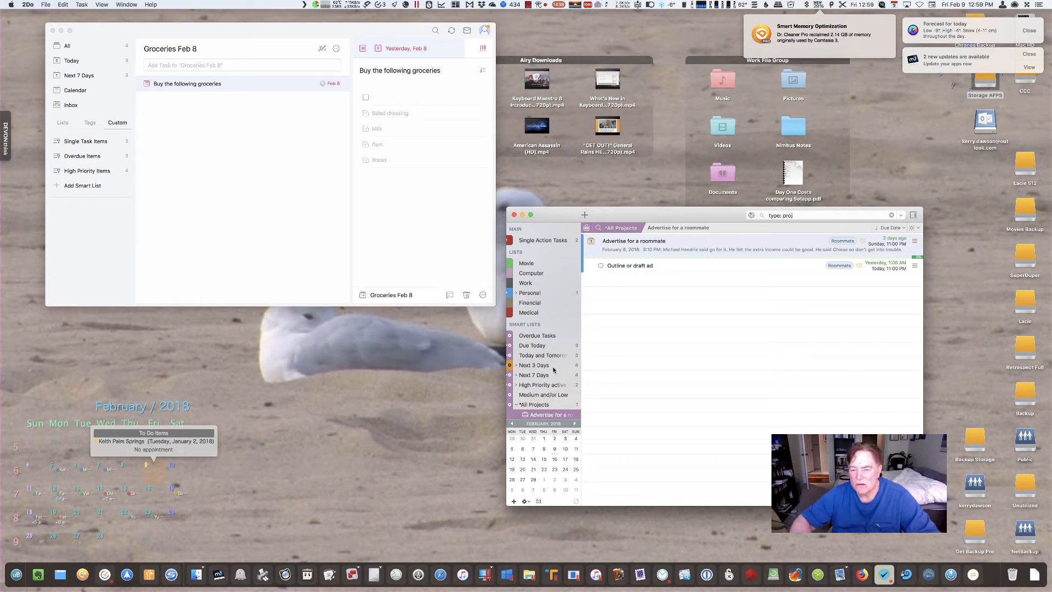
Step: Scroll the 2Do sidebar to reach the *All Projects smart list
scroll(up, 3)
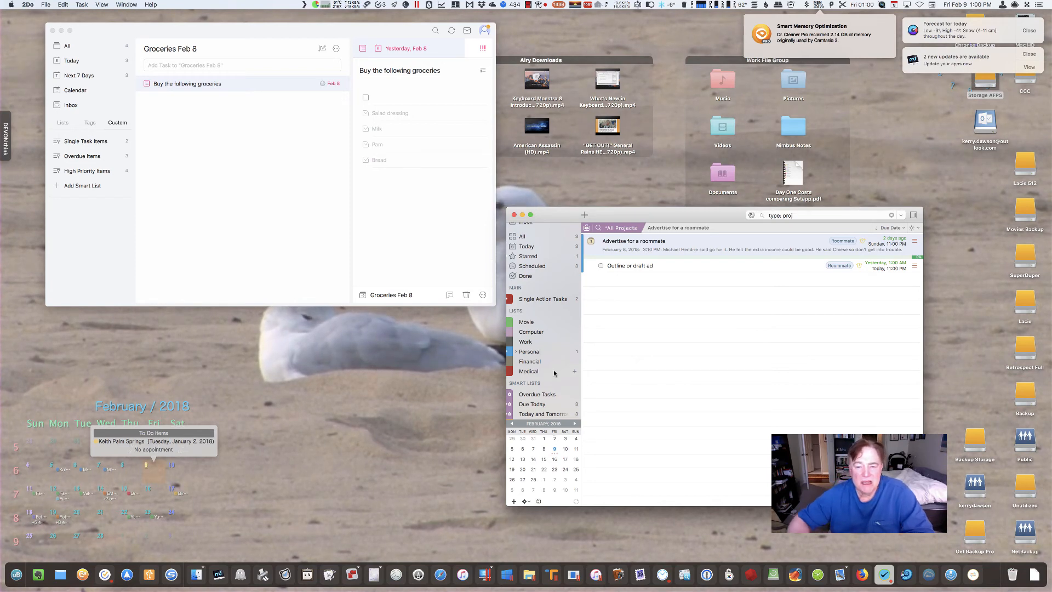
mouse_move(613, 335)
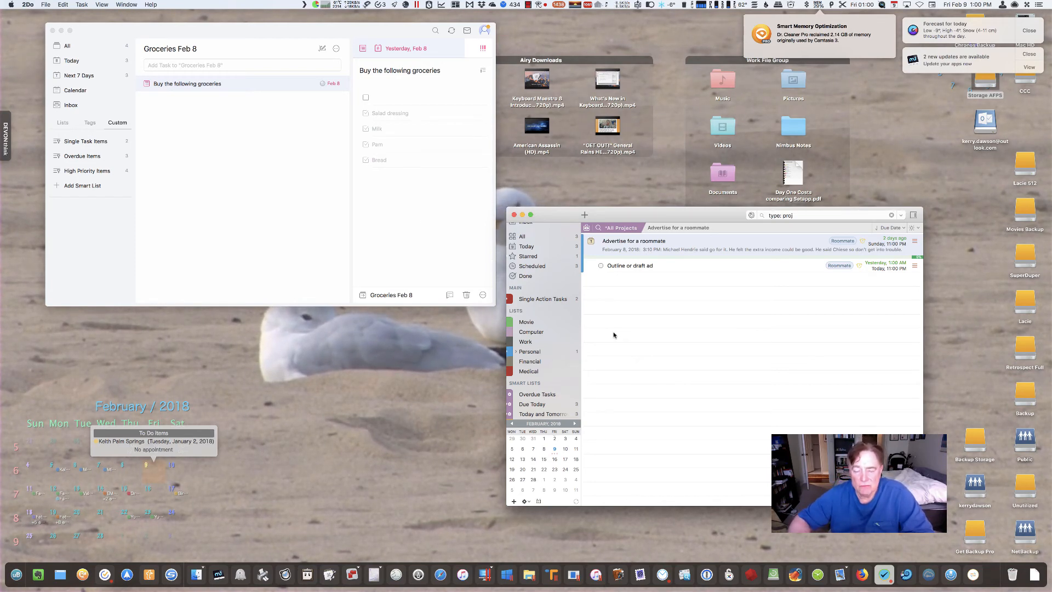
mouse_move(609, 307)
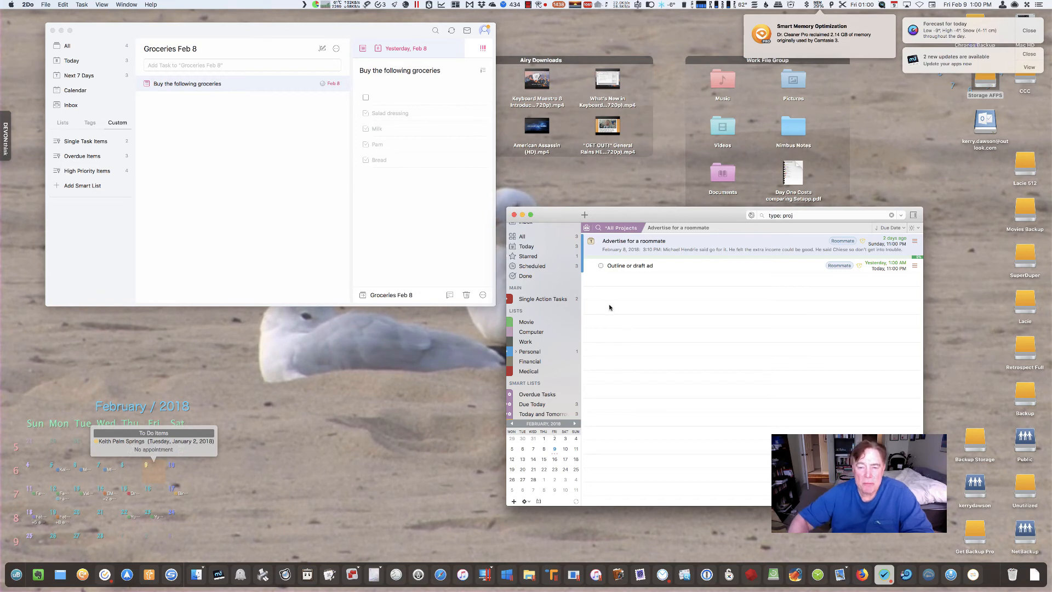
mouse_move(709, 343)
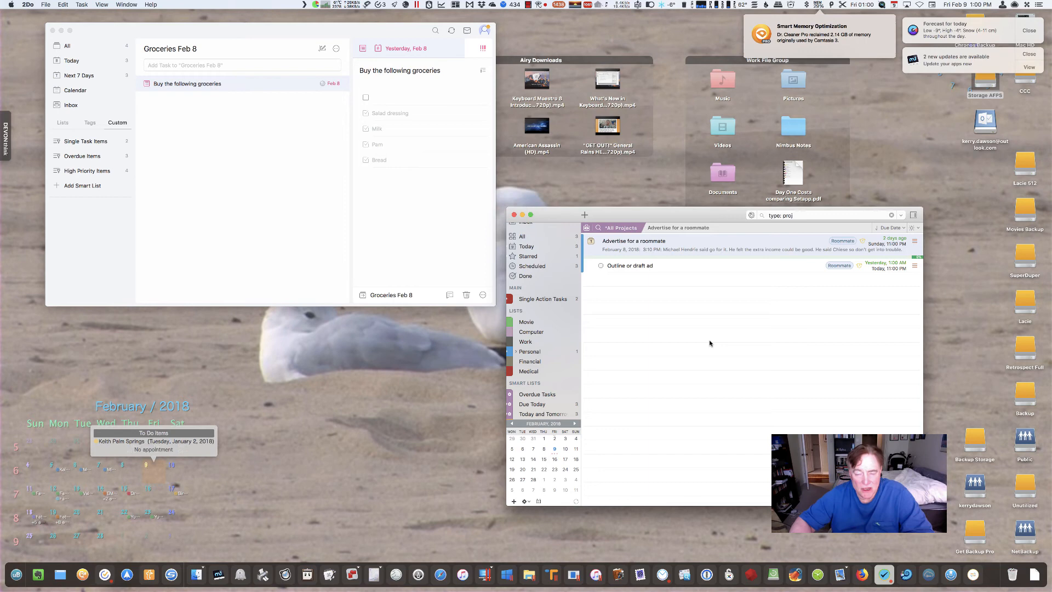
mouse_move(681, 314)
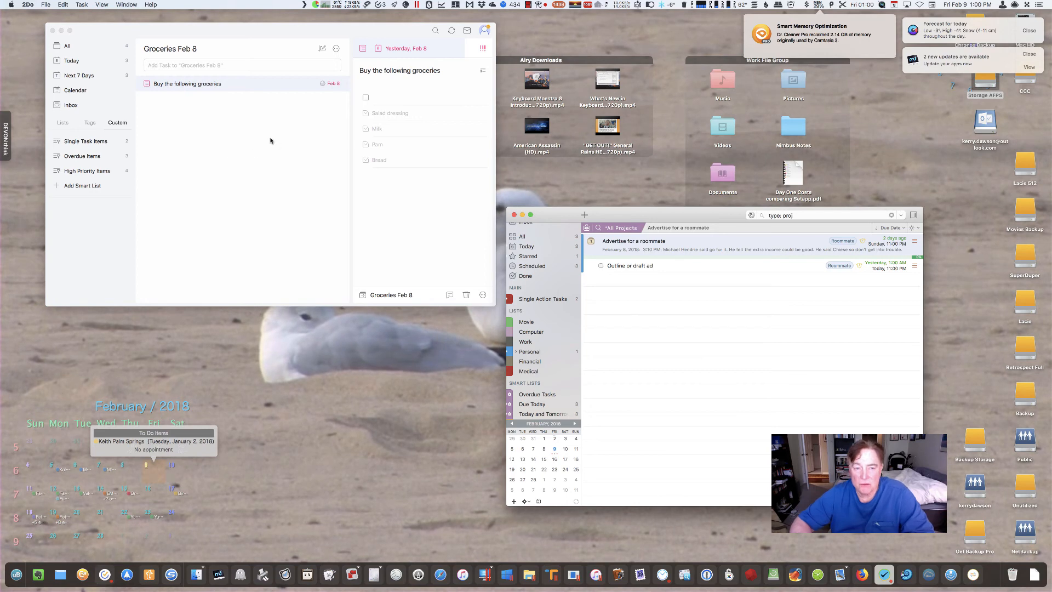
mouse_move(285, 156)
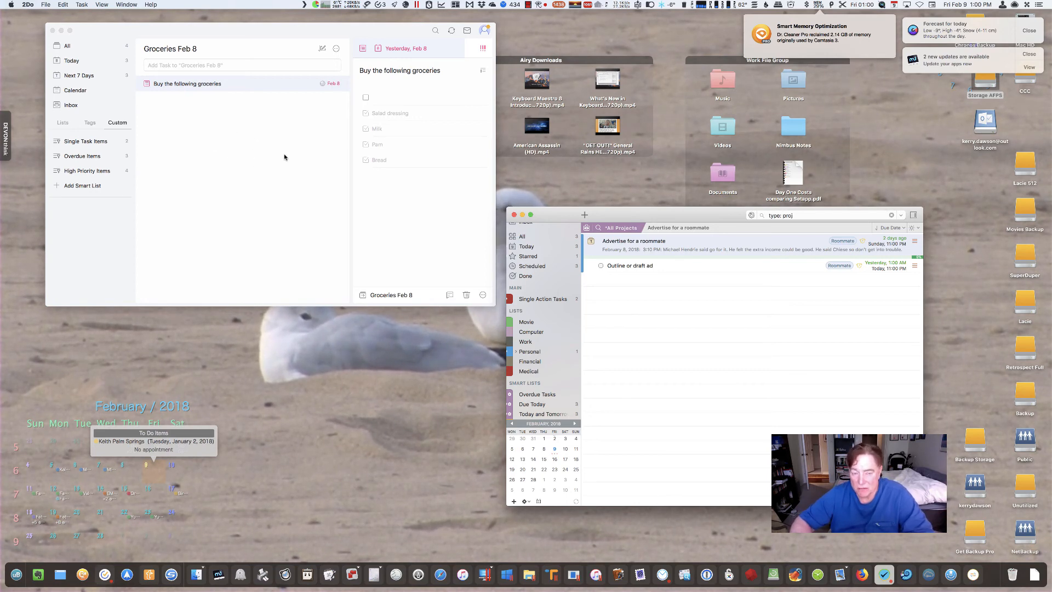
mouse_move(339, 154)
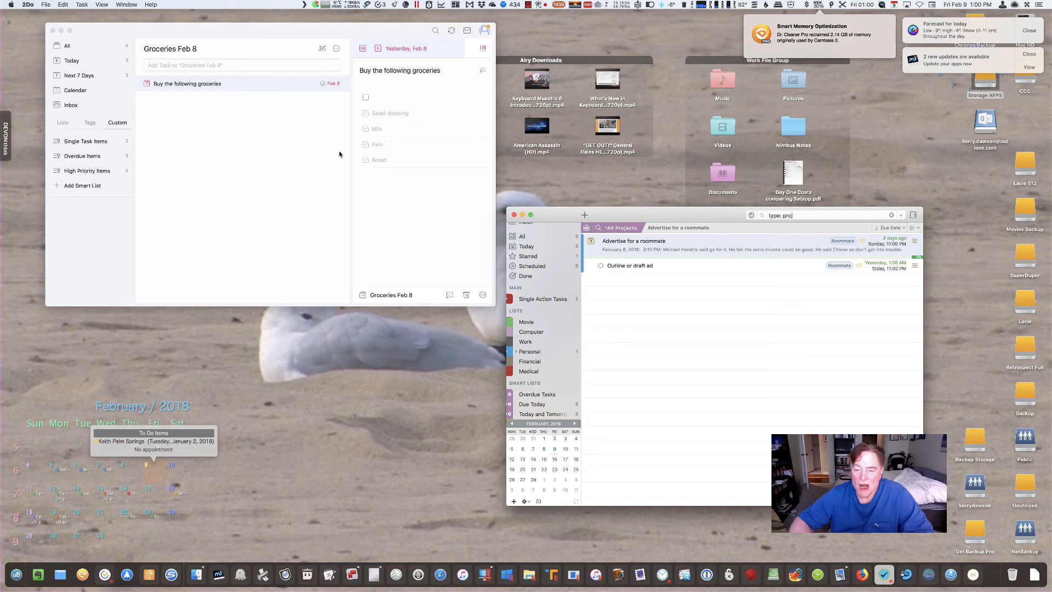
mouse_move(692, 343)
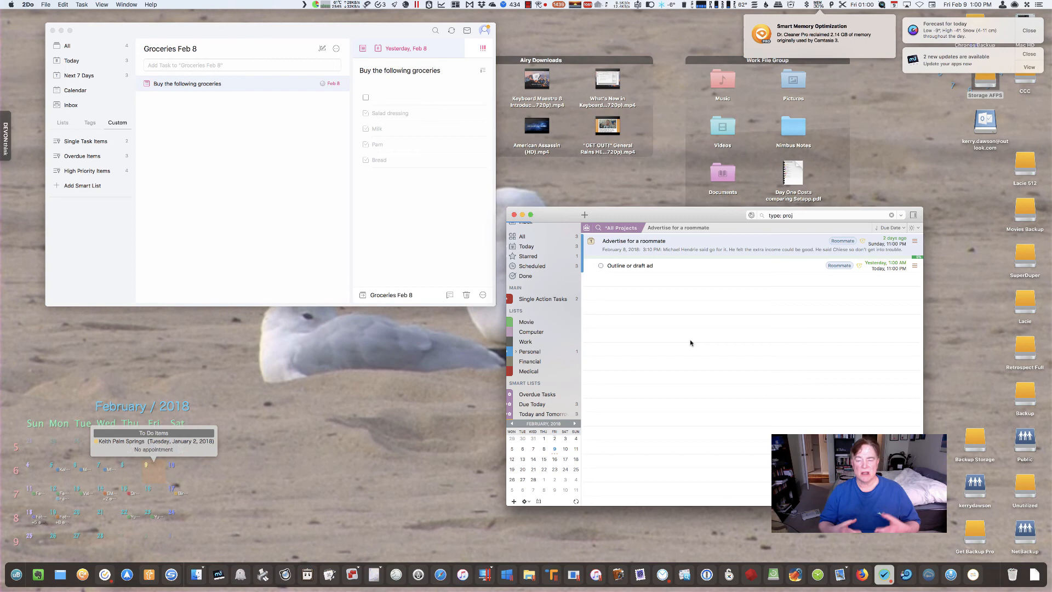
scroll(down, 3)
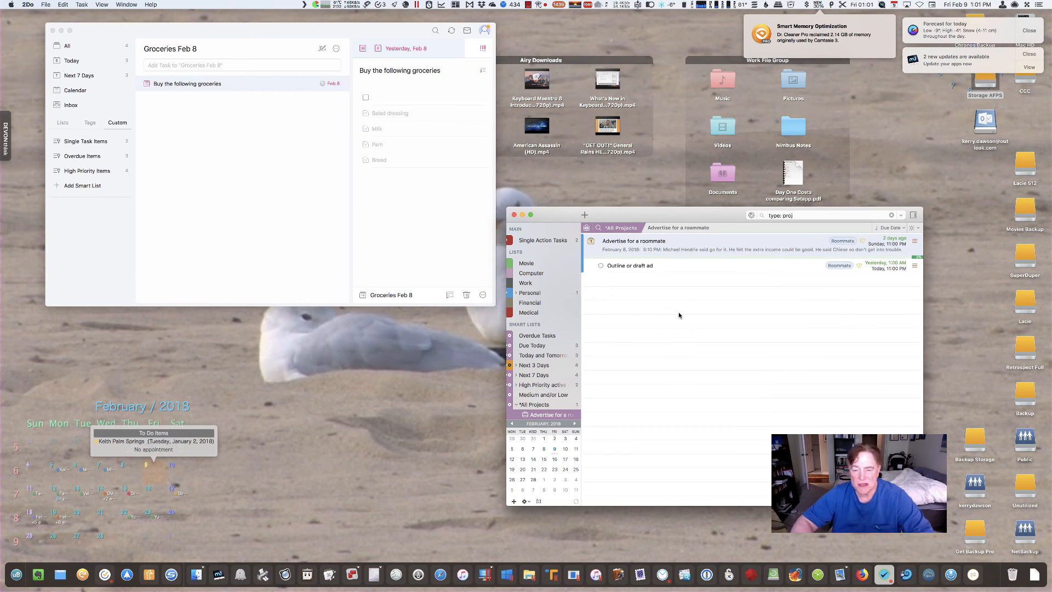
mouse_move(626, 310)
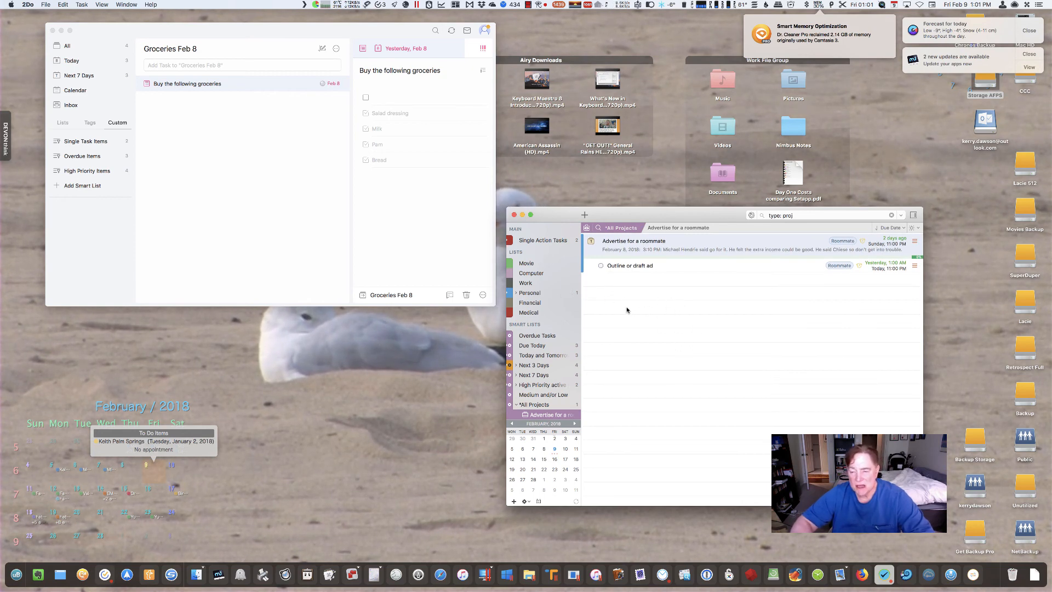
mouse_move(555, 302)
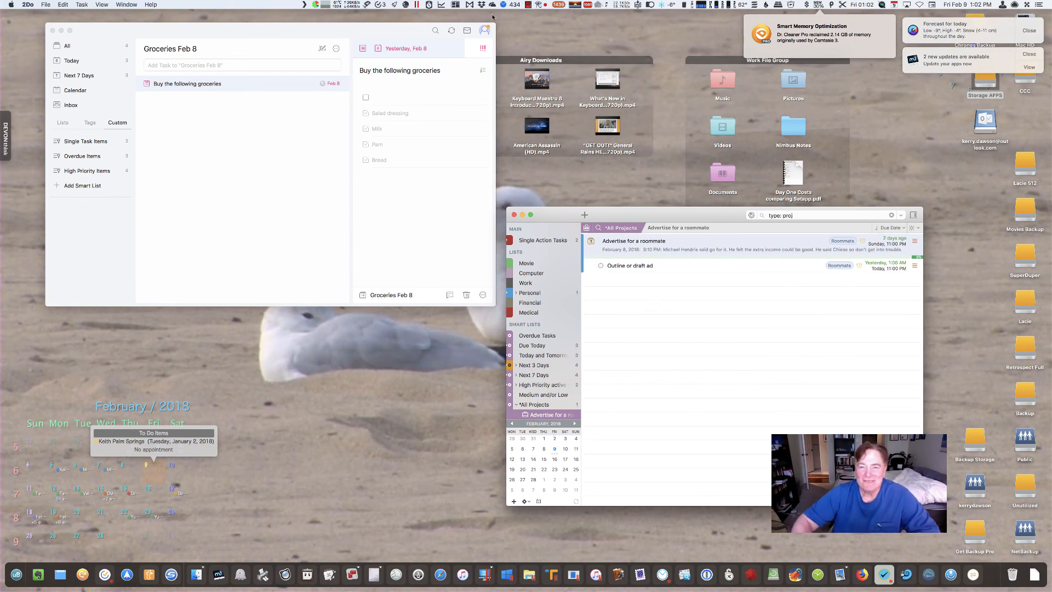
click(555, 4)
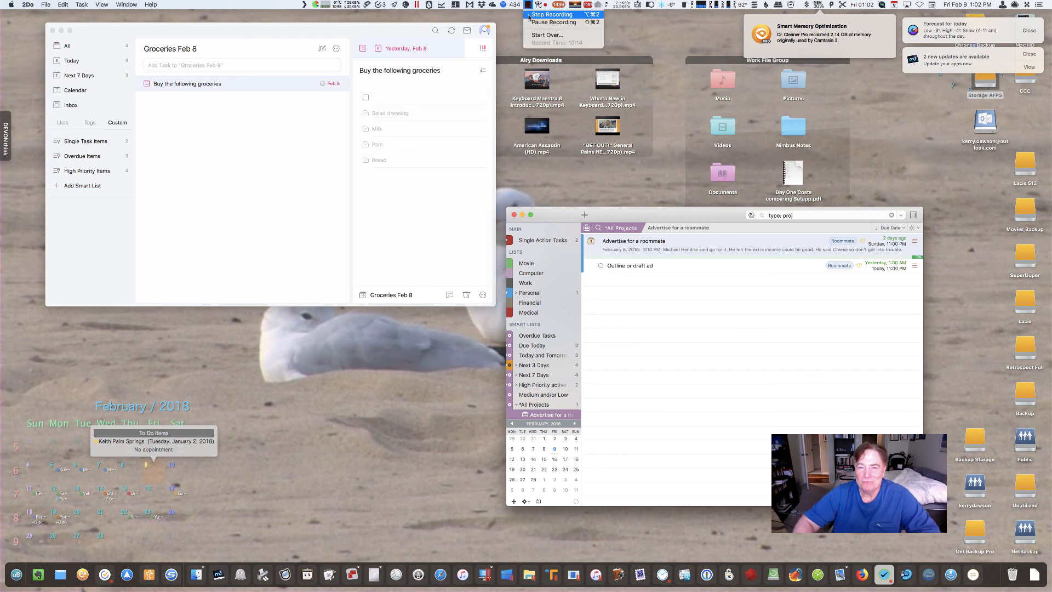